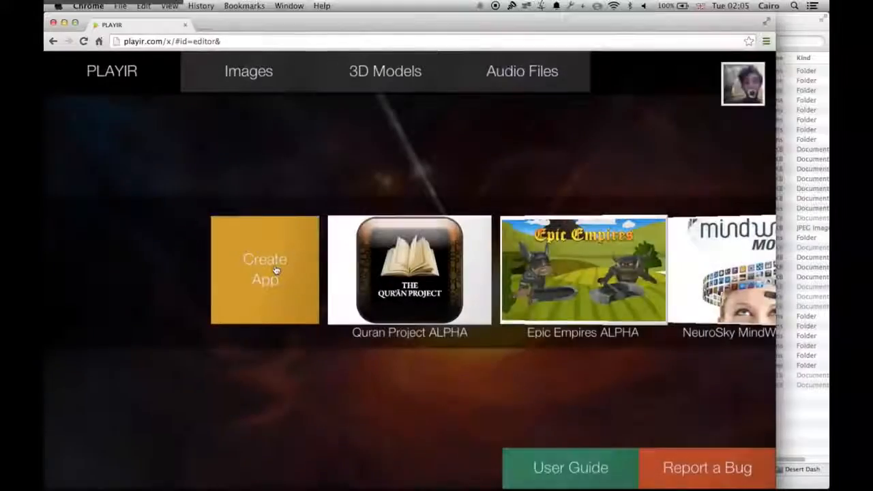
# - Create the new app Running Game 777 from the Running Game Template
pyautogui.click(264, 270)
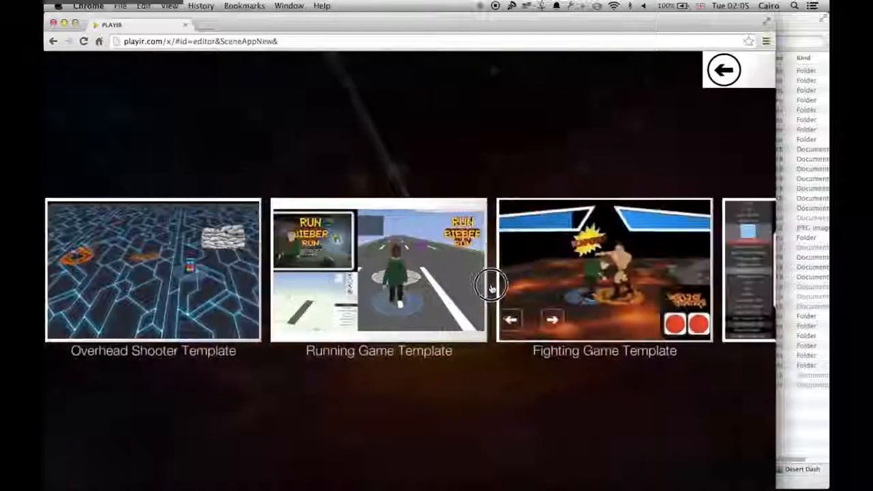
pyautogui.click(378, 270)
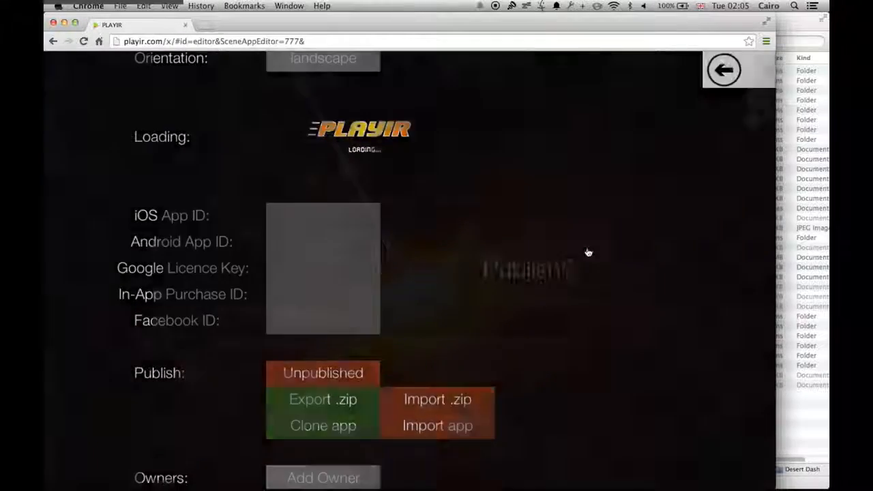
pyautogui.click(323, 373)
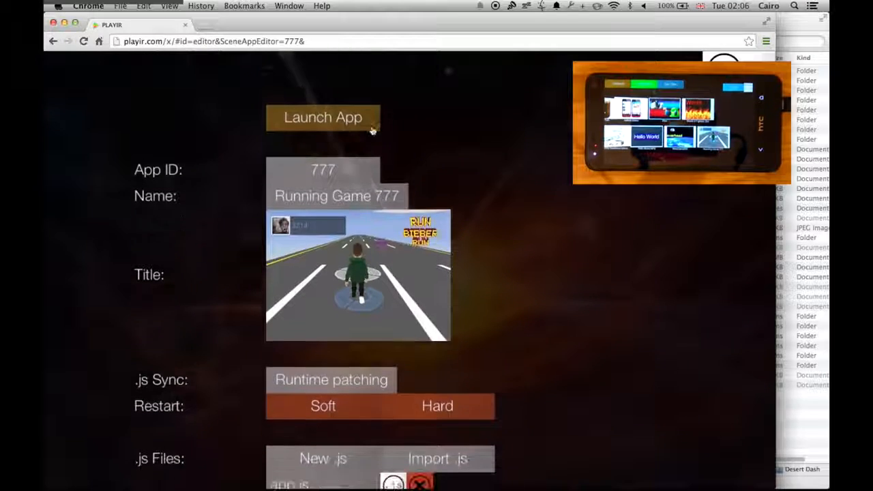
# - Launch and play a round reaching a 2257 high score, then return to the editor
pyautogui.click(323, 117)
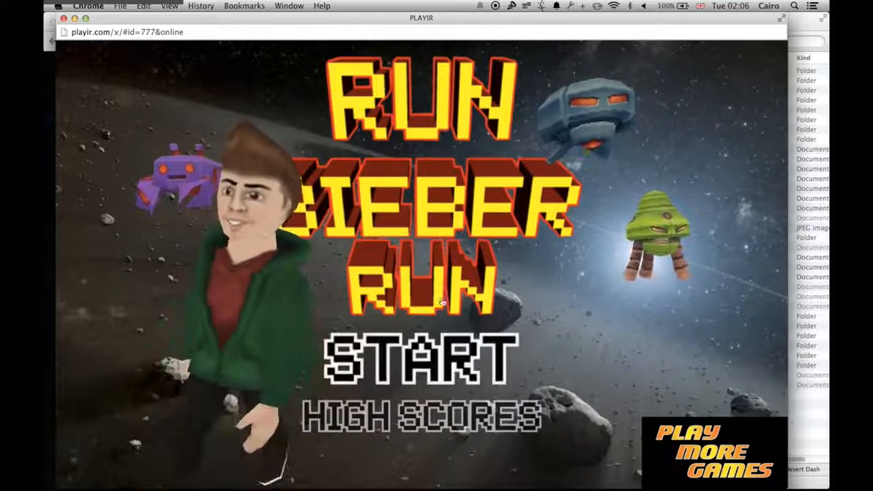
pyautogui.click(418, 356)
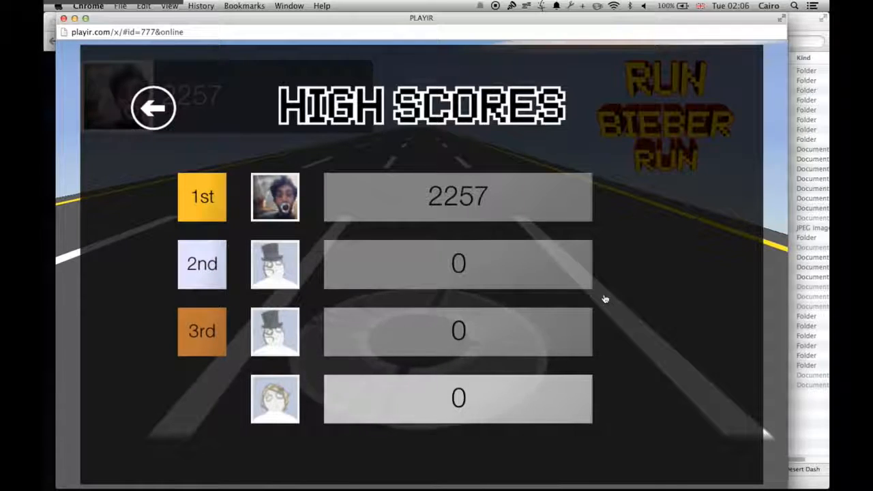
pyautogui.click(152, 107)
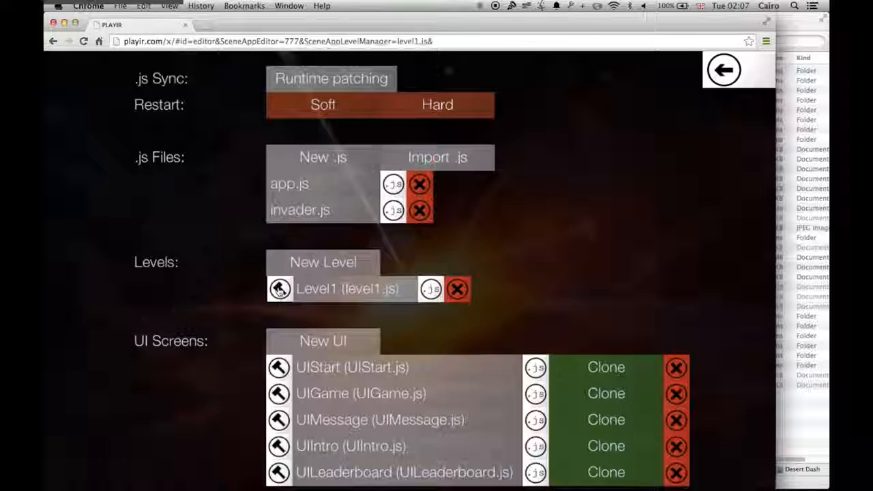
# - Tag Level1's sand ground model as Environment and confirm the change
pyautogui.click(279, 288)
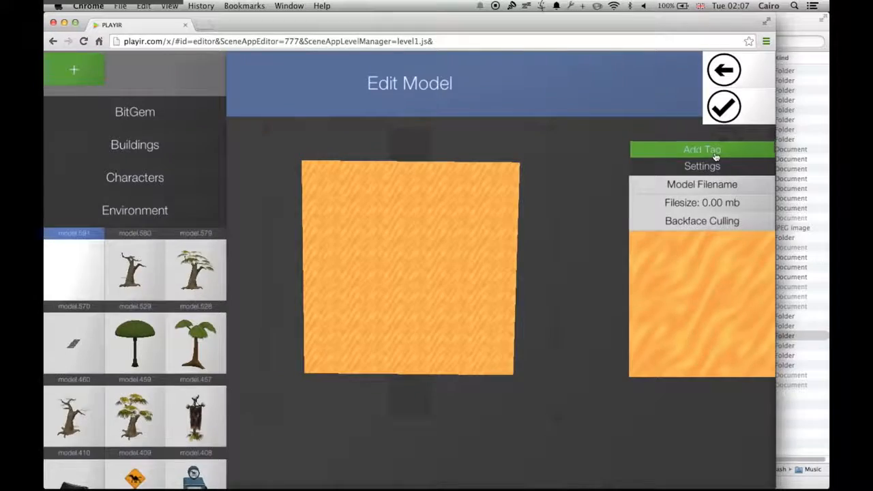
pyautogui.click(701, 149)
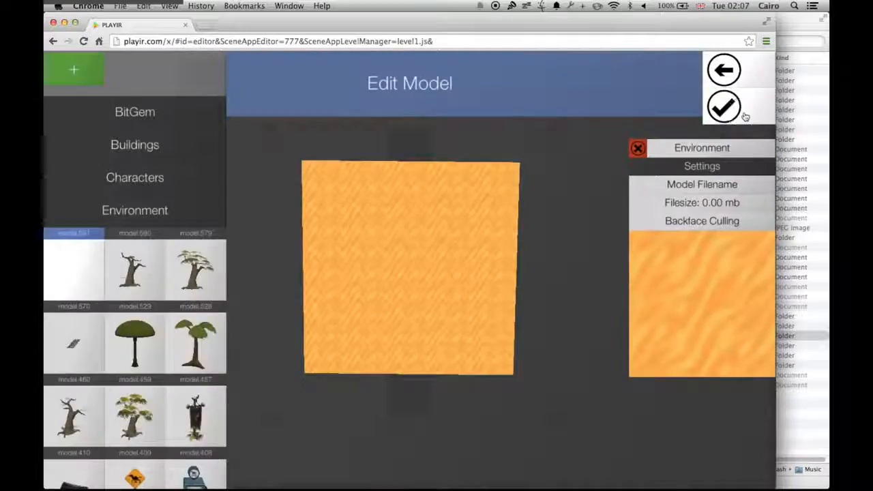
pyautogui.click(724, 108)
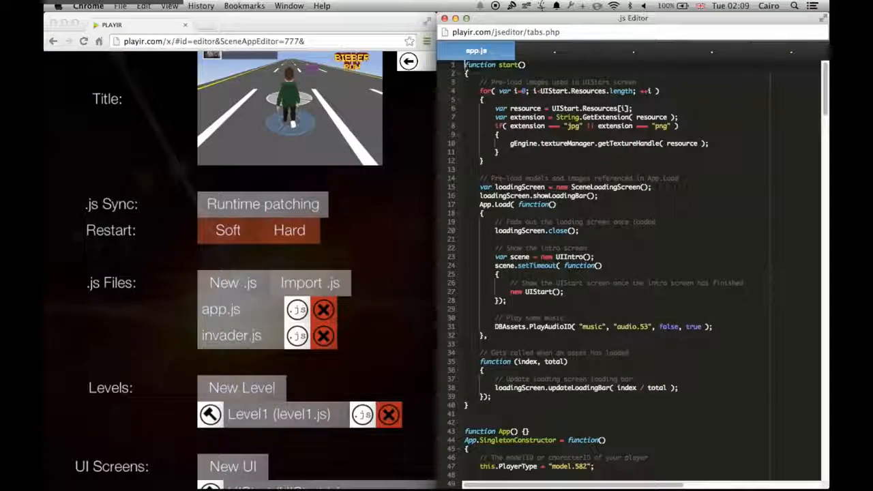
# - Scroll through app.js before bringing up the Models asset manager
pyautogui.scroll(-3)
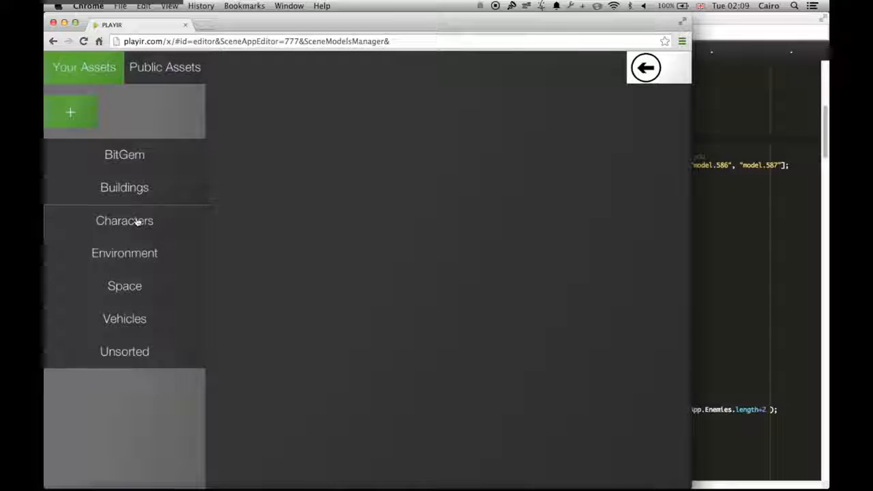
# - Preview character models in Your Assets to find the bunny's model number
pyautogui.click(124, 220)
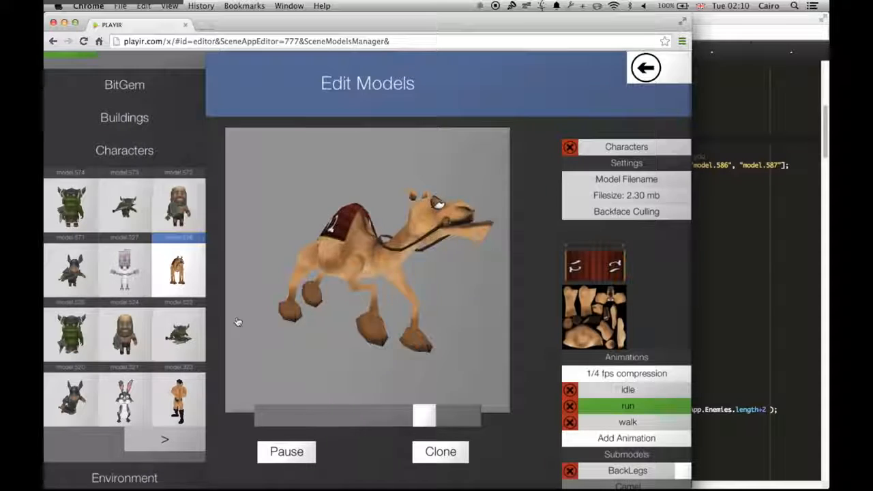
pyautogui.click(125, 270)
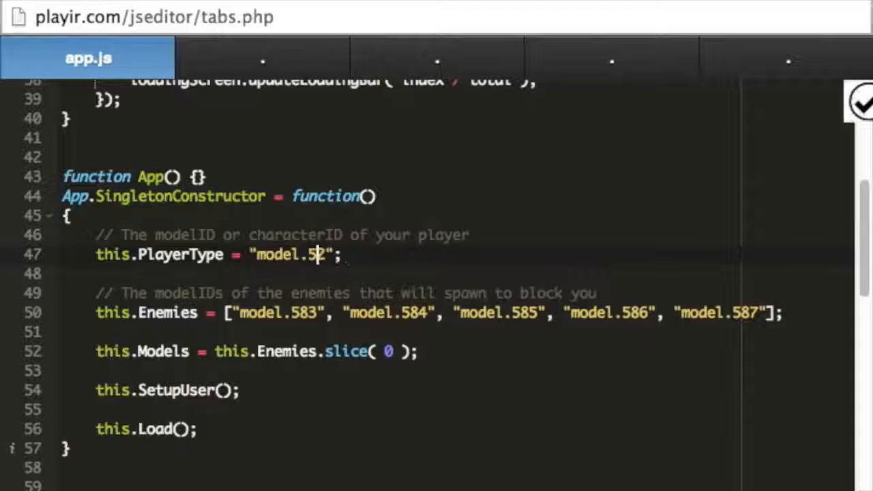
# - Set this.PlayerType in app.js to "model.527"
pyautogui.write('7')
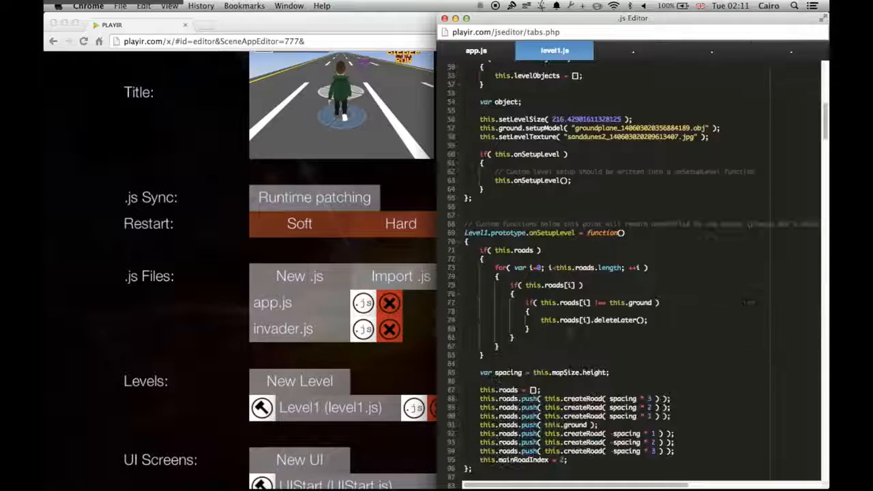
# - Set this.enemySpawnTime to 1.0 in Level1 setup and save level1.js
pyautogui.scroll(-3)
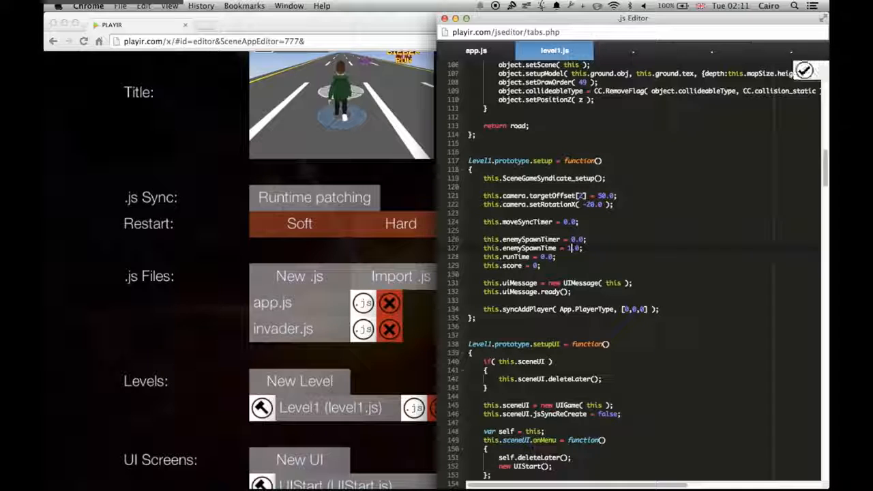
pyautogui.click(804, 70)
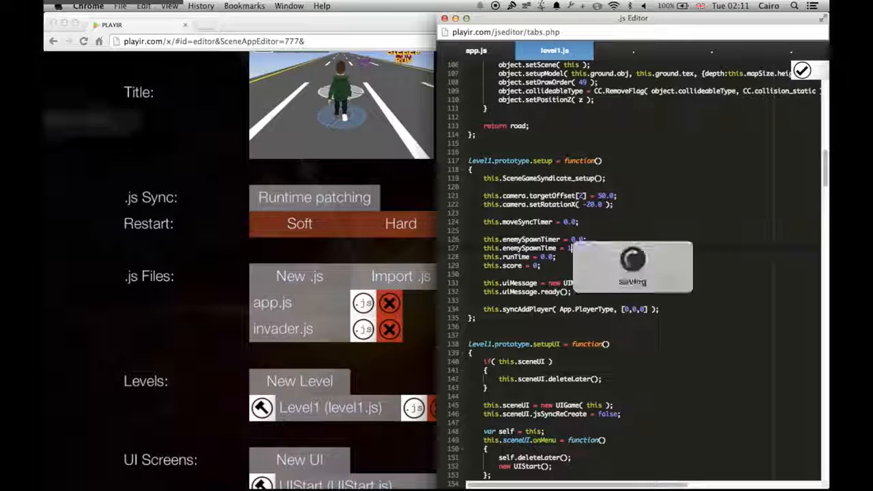